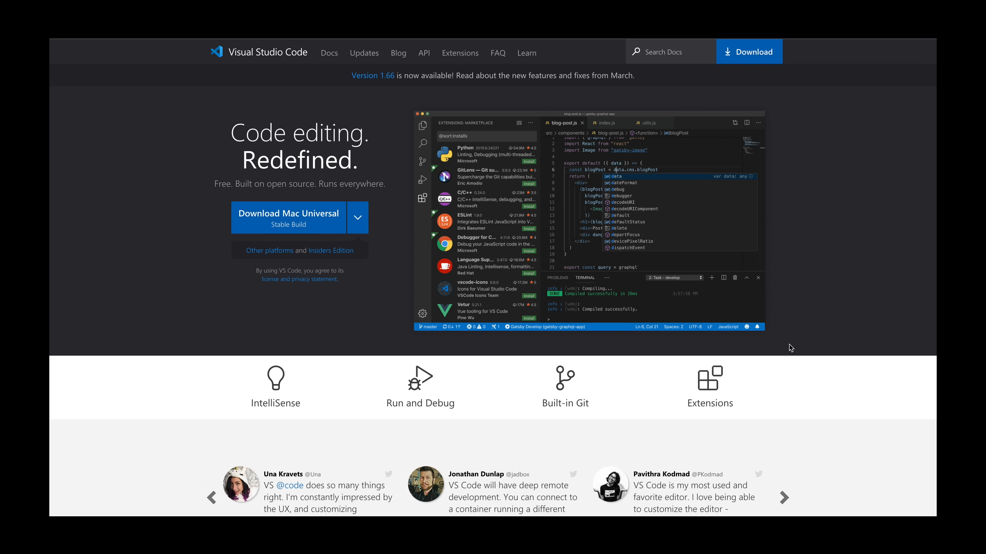
scroll(down, 3)
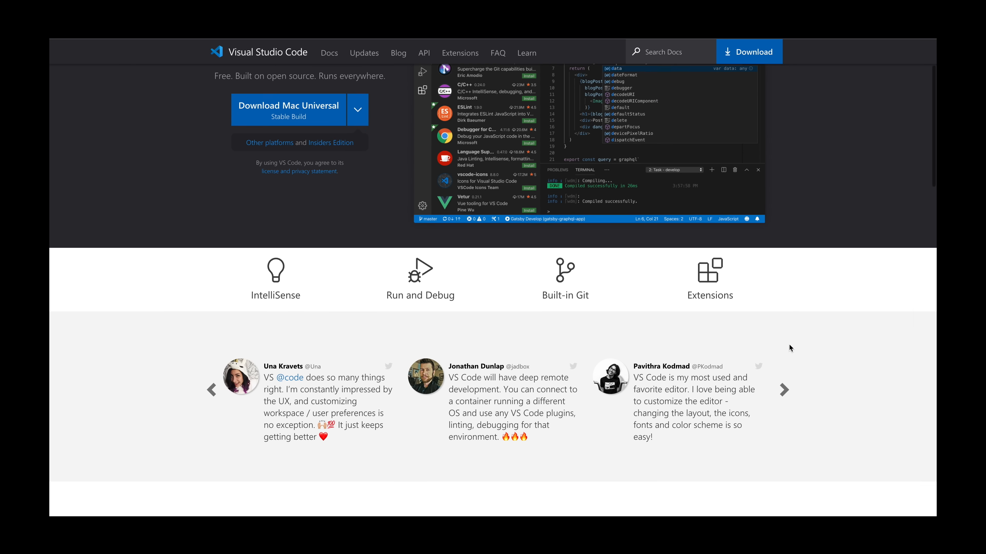